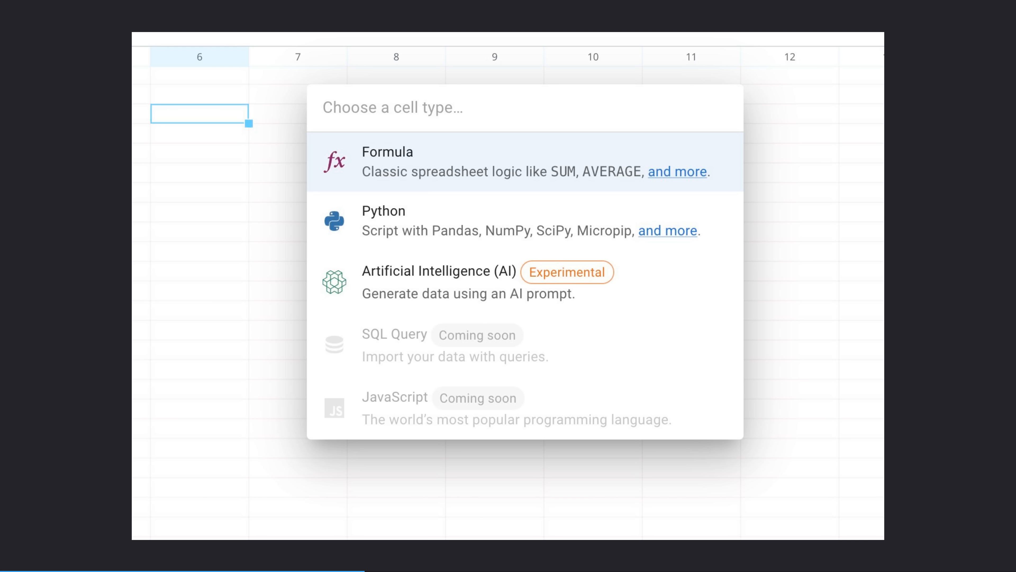
# Make the cell a Python cell producing a pandas DataFrame of np.random.randint(0,100,size=(5,2)).
pyautogui.click(383, 211)
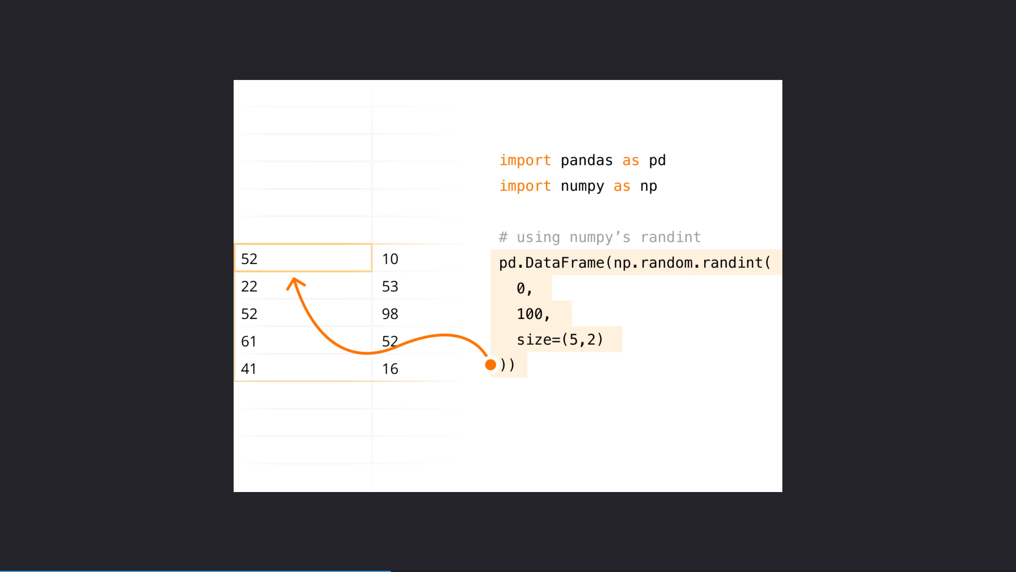